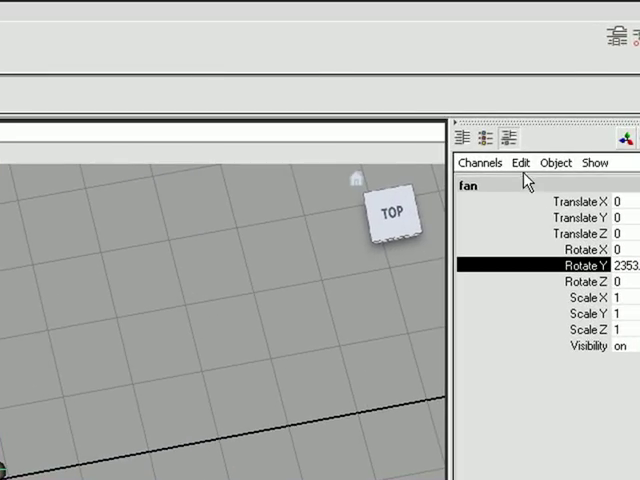
Begin a new expression on the fan's Rotate Y channel via the Expression Editor
left_click(520, 164)
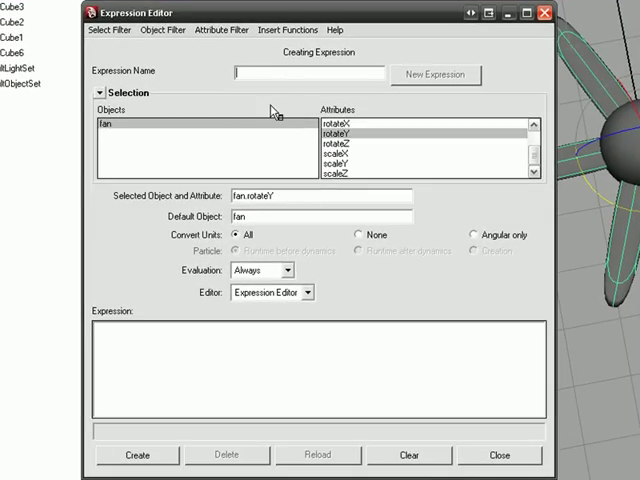
Name the new rotateY expression 'my' in the Expression Name field
type("myAnim")
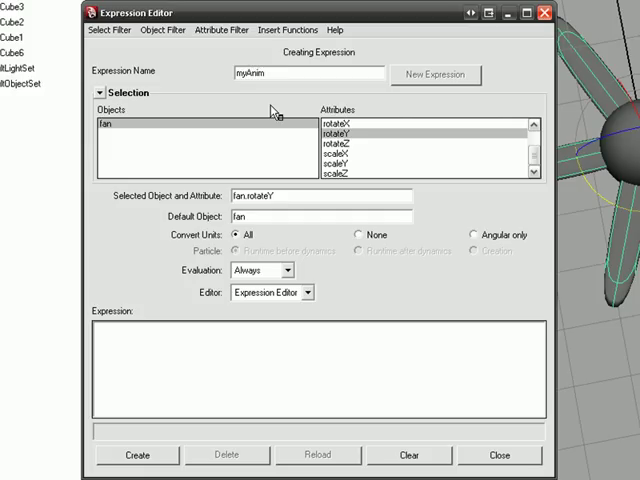
mouse_move(284, 200)
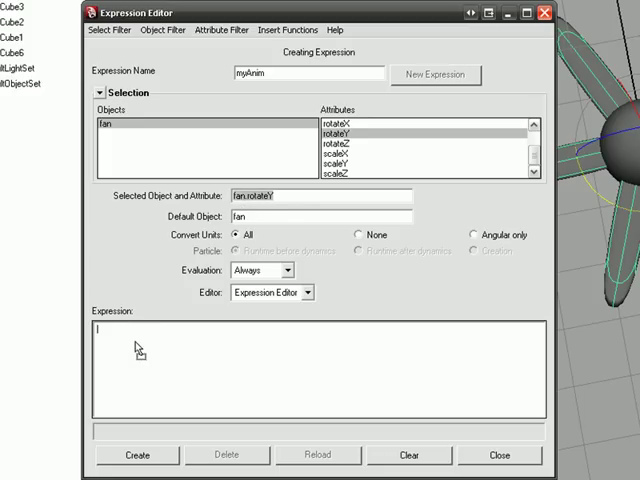
Write the expression body 'fan.rotateY = frame'
type("fan.rotateY")
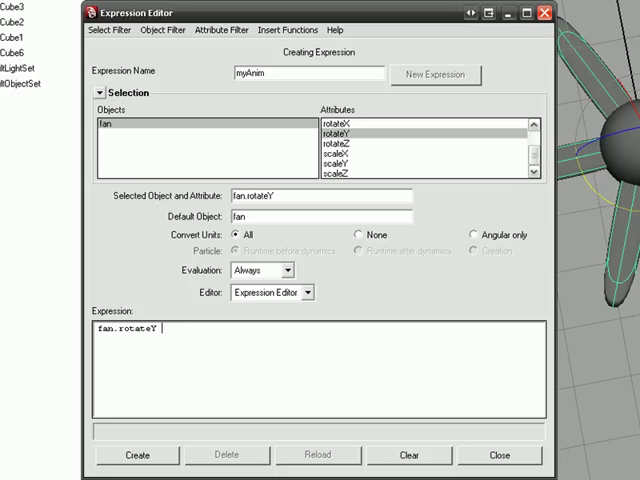
type("=")
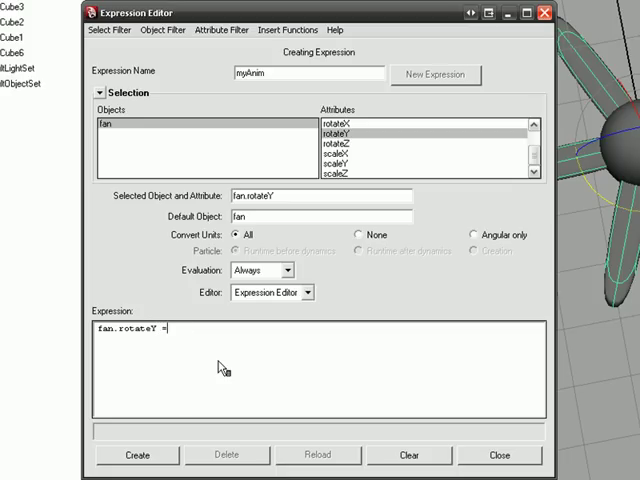
type("frame;")
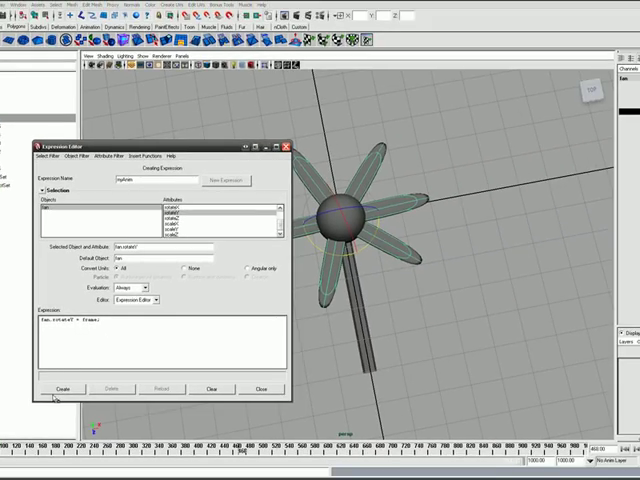
Create the frame-driven rotation expression and close the Expression Editor
left_click(60, 388)
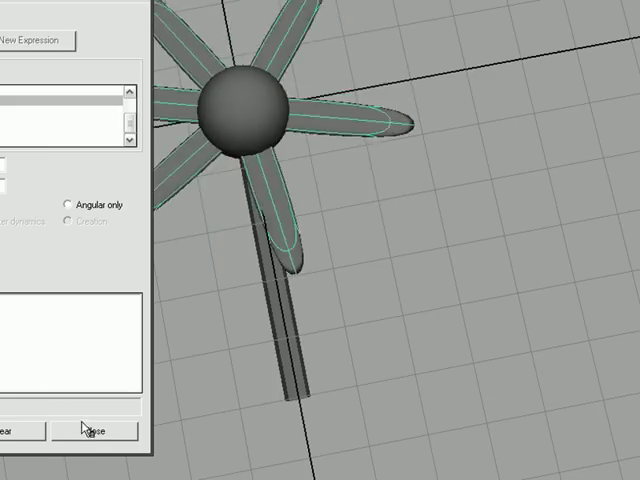
left_click(96, 428)
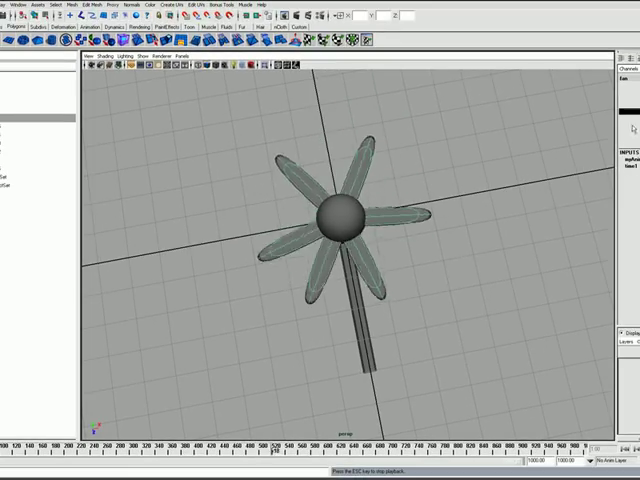